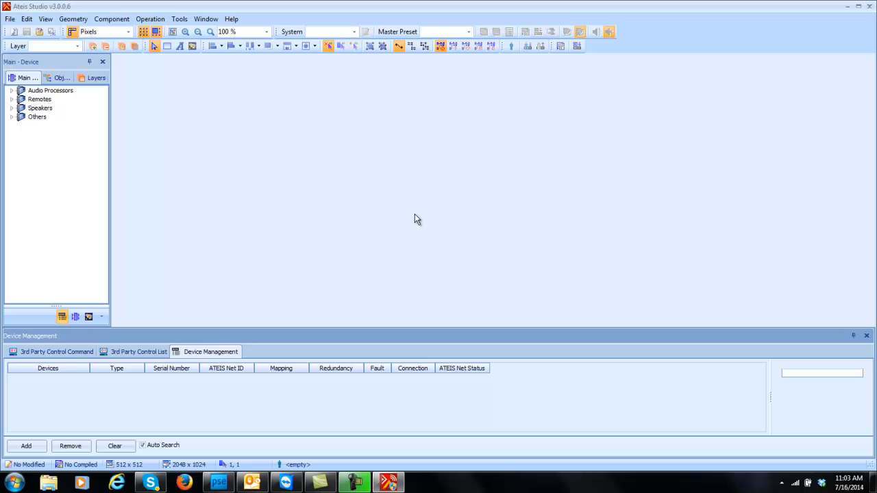
pyautogui.moveTo(345, 219)
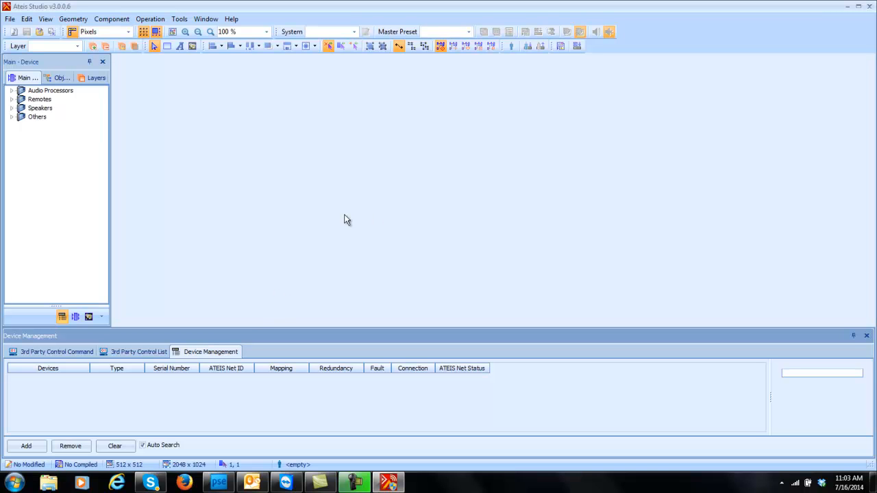
pyautogui.moveTo(96, 411)
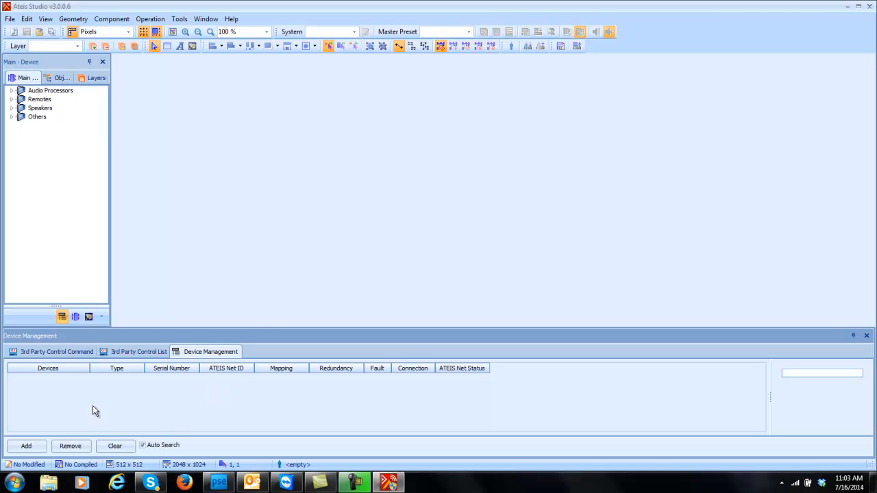
# Browse the third-party control views and return to device management.
pyautogui.click(56, 351)
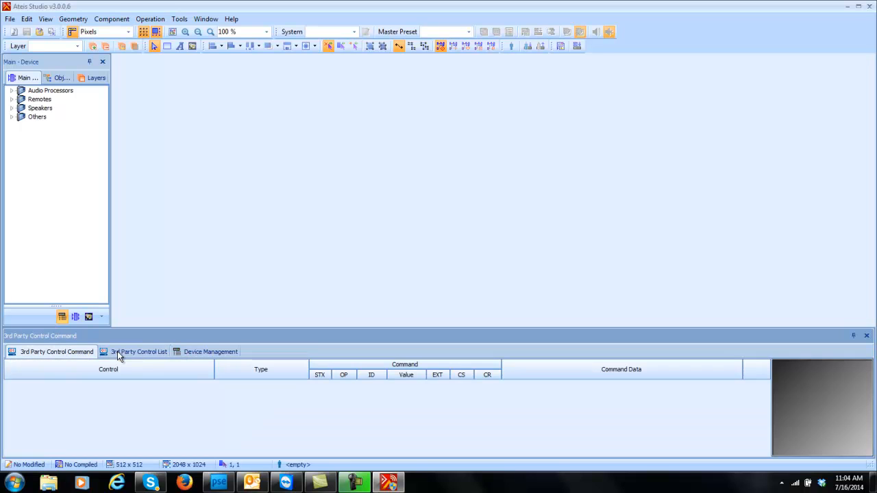
pyautogui.click(138, 351)
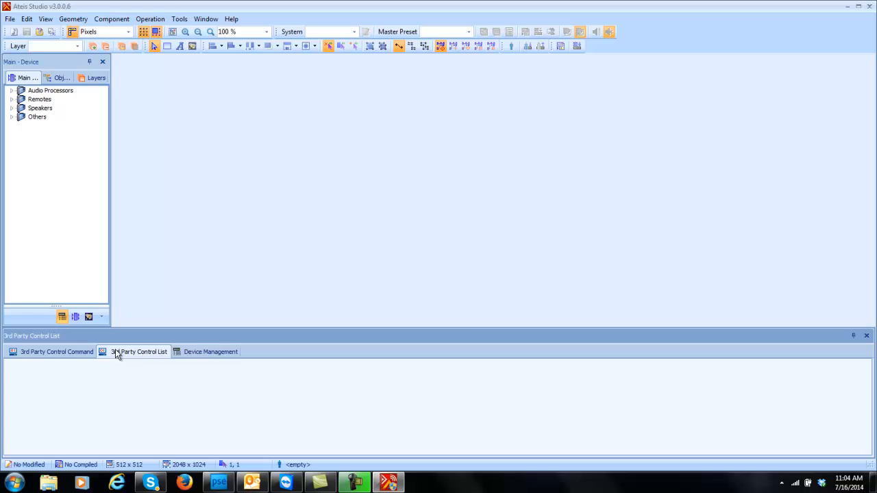
pyautogui.click(211, 351)
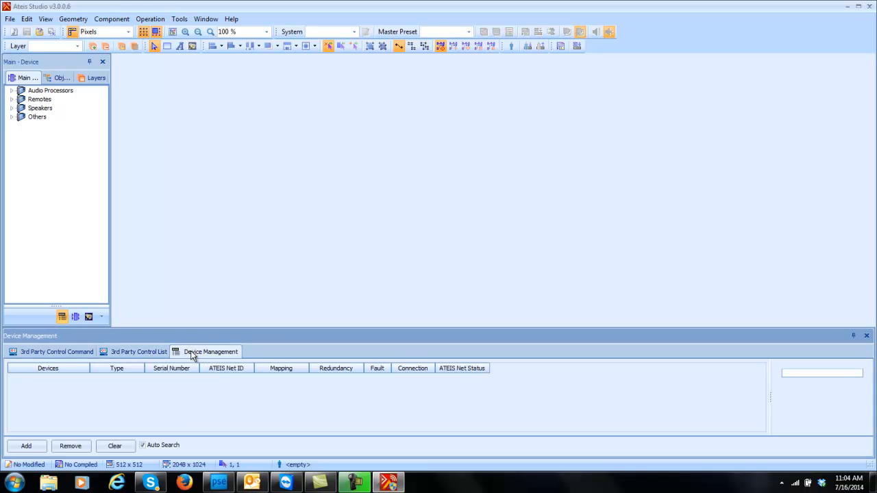
pyautogui.moveTo(244, 403)
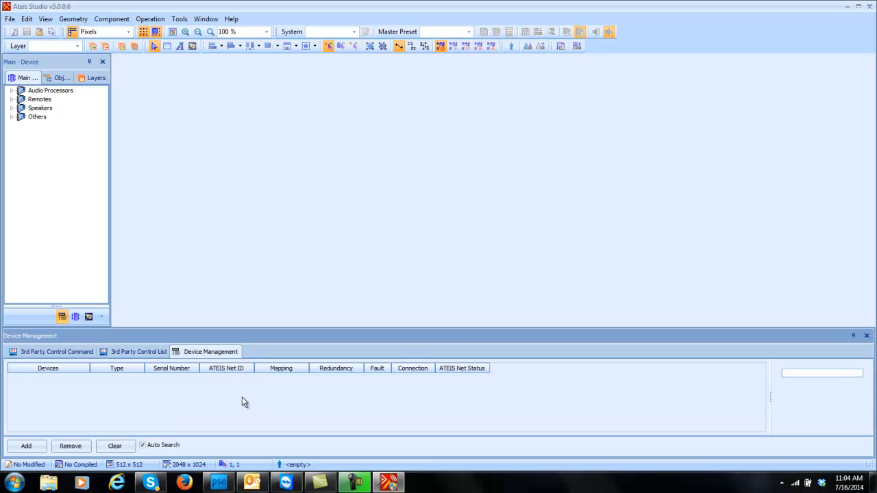
pyautogui.moveTo(170, 406)
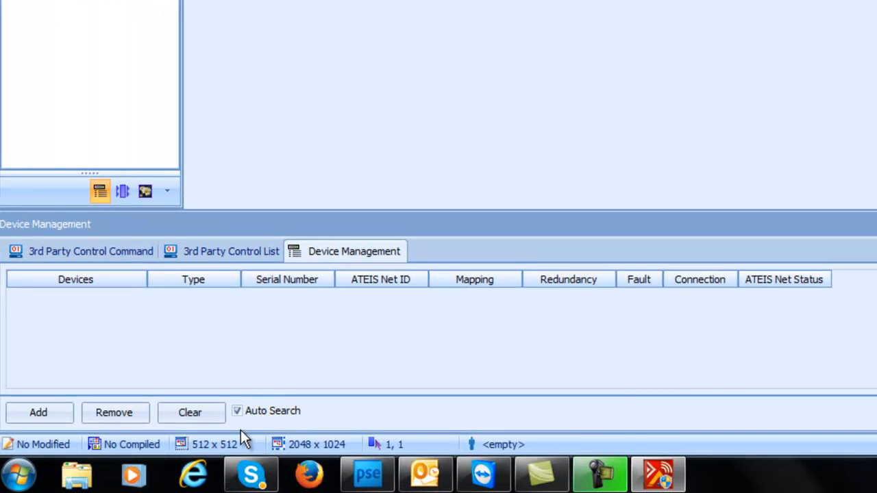
pyautogui.click(237, 412)
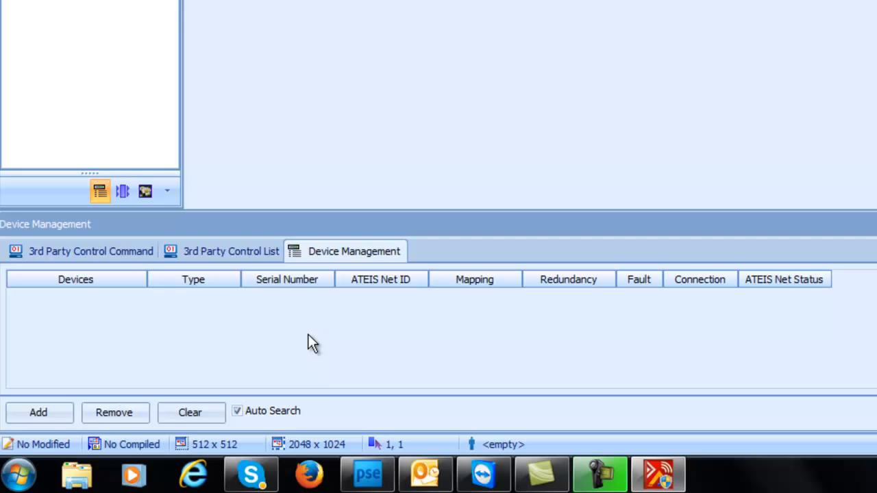
pyautogui.moveTo(310, 340)
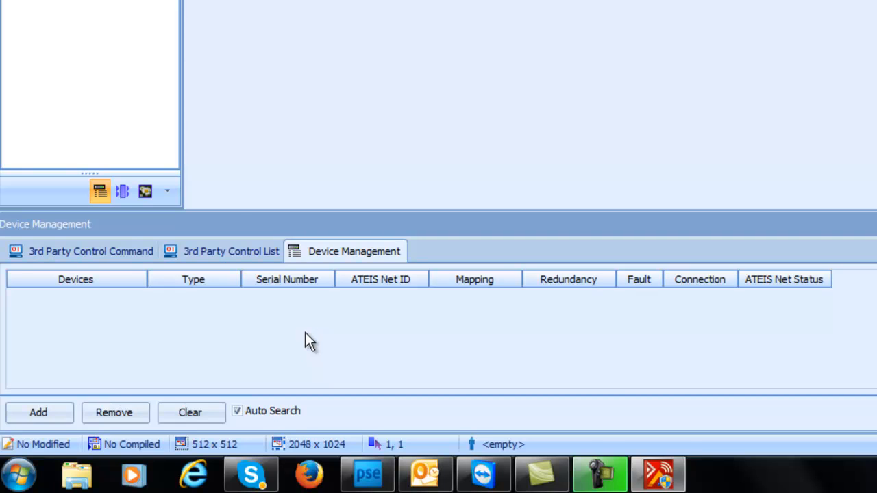
pyautogui.moveTo(205, 343)
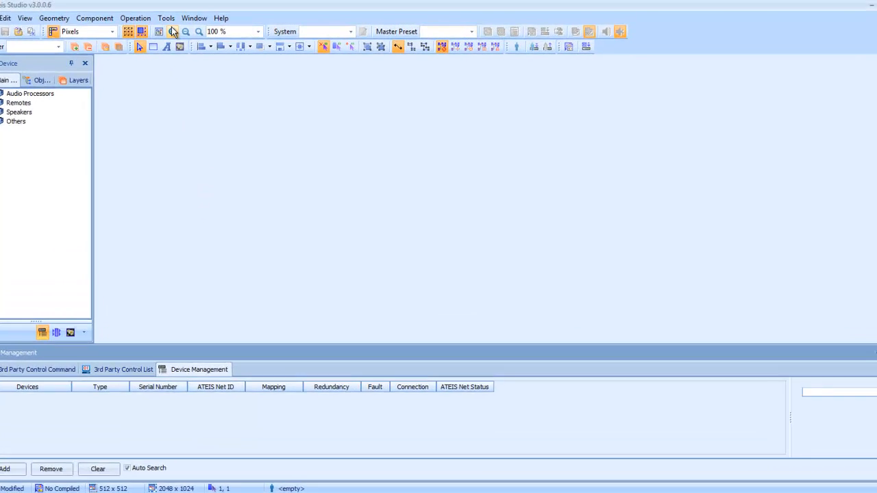
# Set the communication net adapter to Realtek PCIe FE Family Controller via Tools > Communication.
pyautogui.click(165, 18)
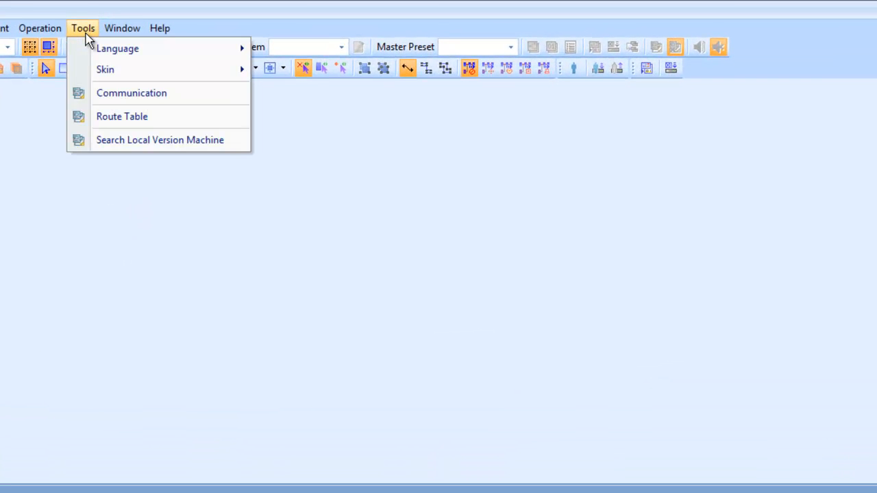
pyautogui.moveTo(131, 93)
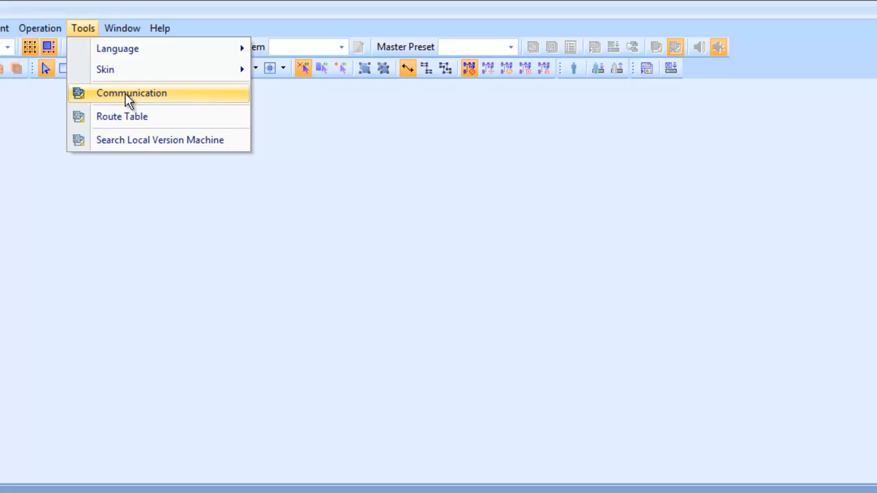
pyautogui.click(131, 94)
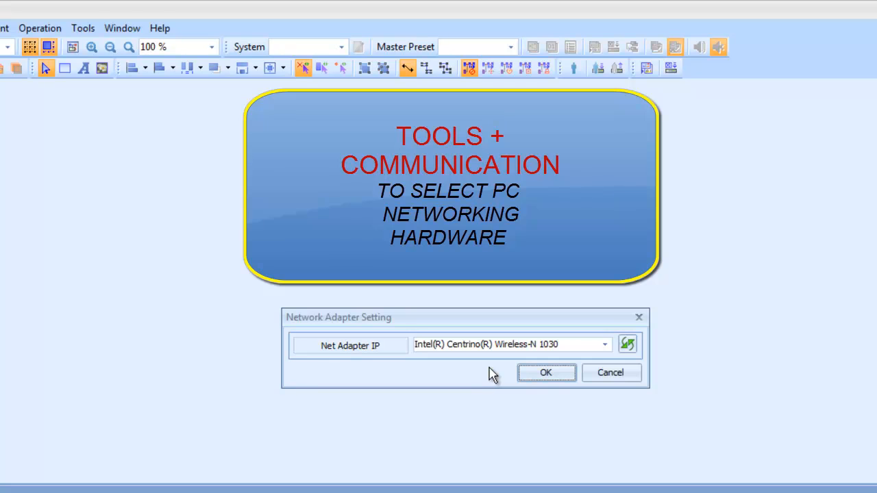
pyautogui.moveTo(493, 372)
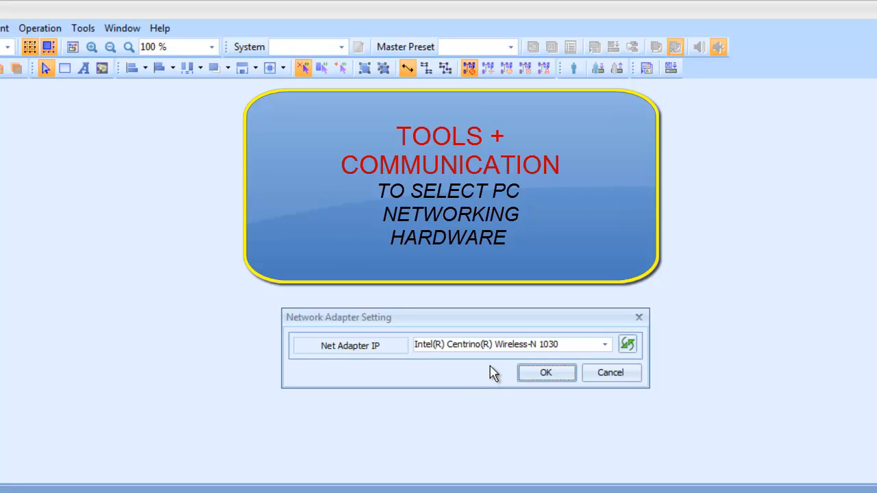
pyautogui.click(603, 343)
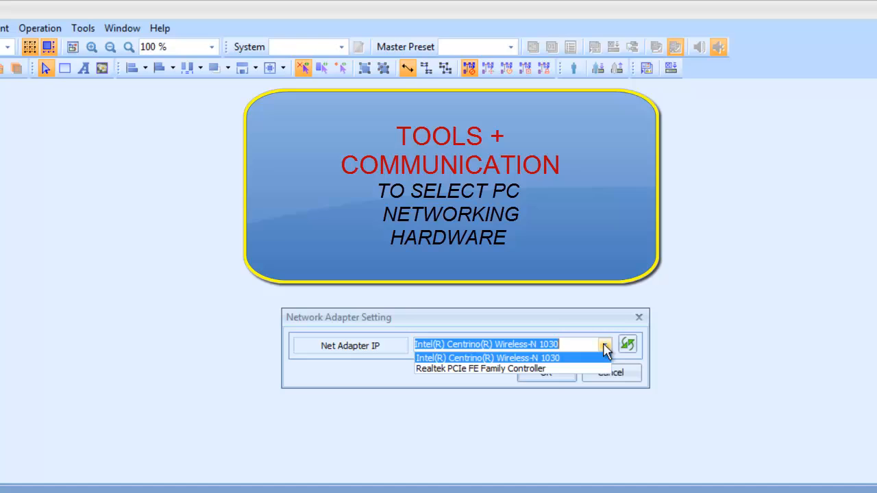
pyautogui.click(479, 368)
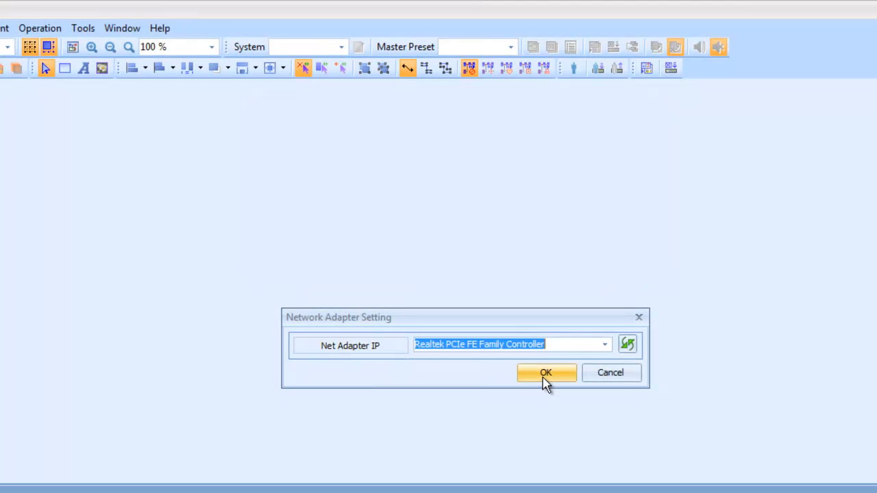
pyautogui.click(545, 373)
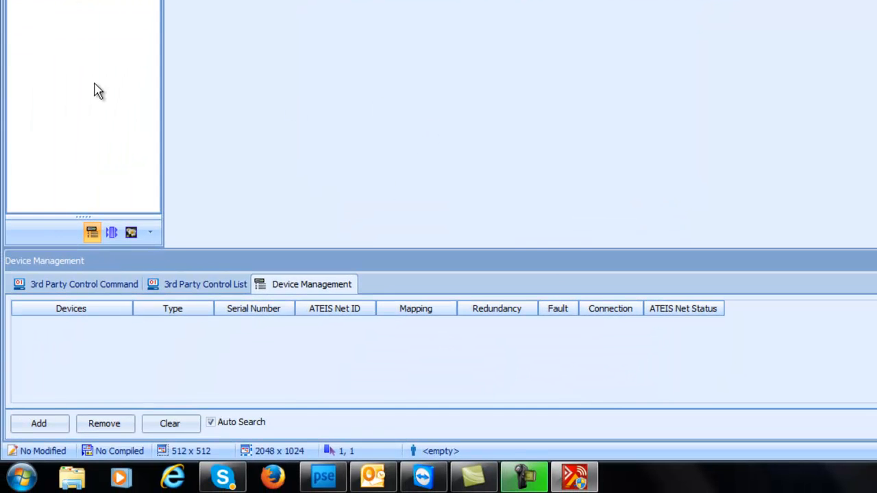
# Let Auto Search list IDA8C and IDA8S, then select the IDA8C row to show its commands.
pyautogui.click(39, 422)
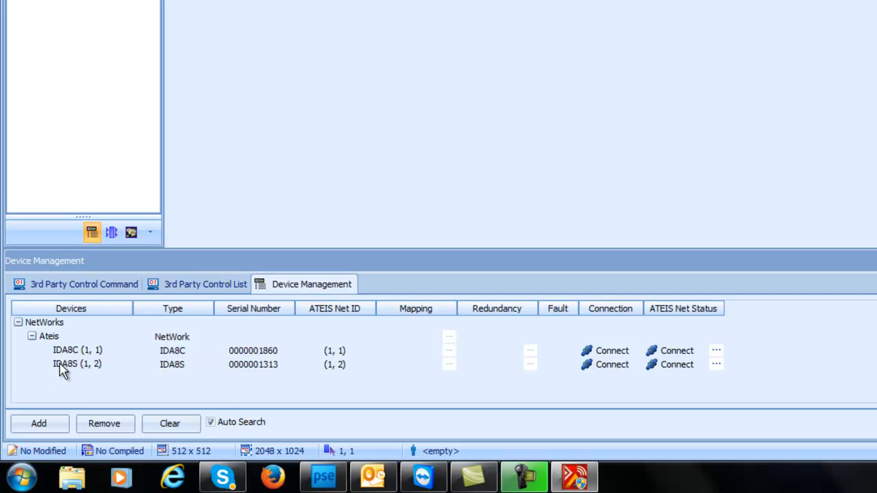
pyautogui.moveTo(117, 381)
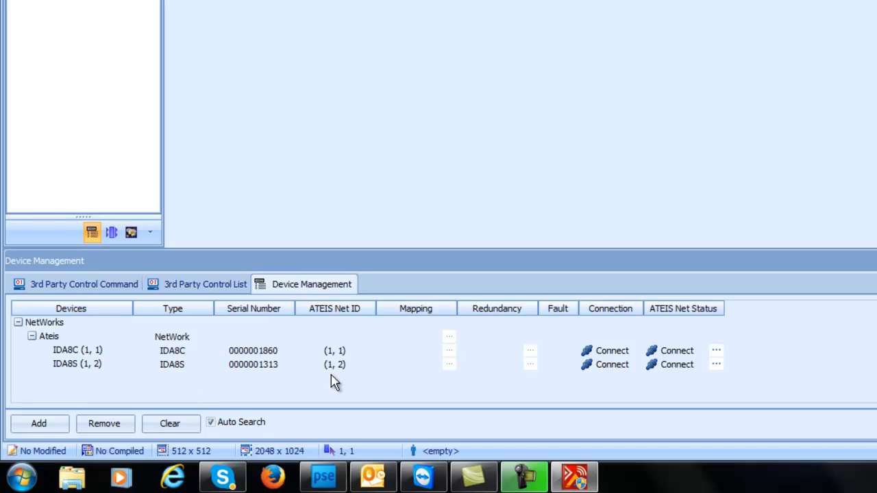
pyautogui.moveTo(518, 391)
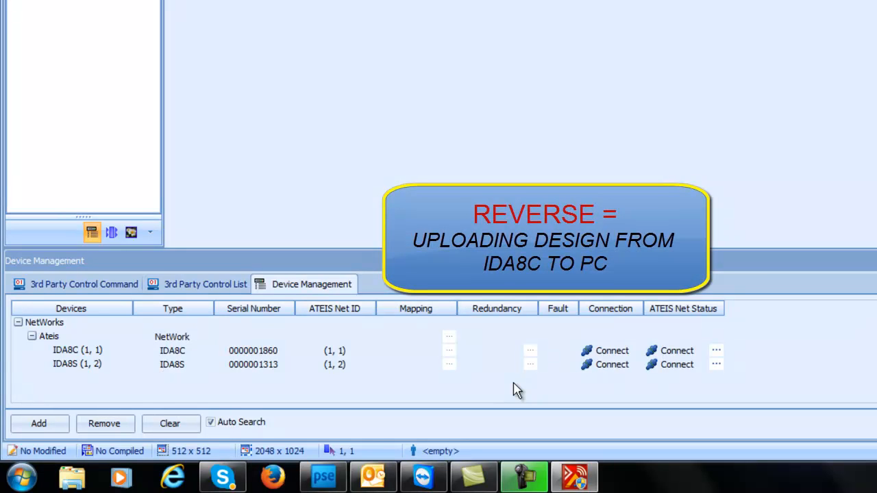
pyautogui.moveTo(414, 356)
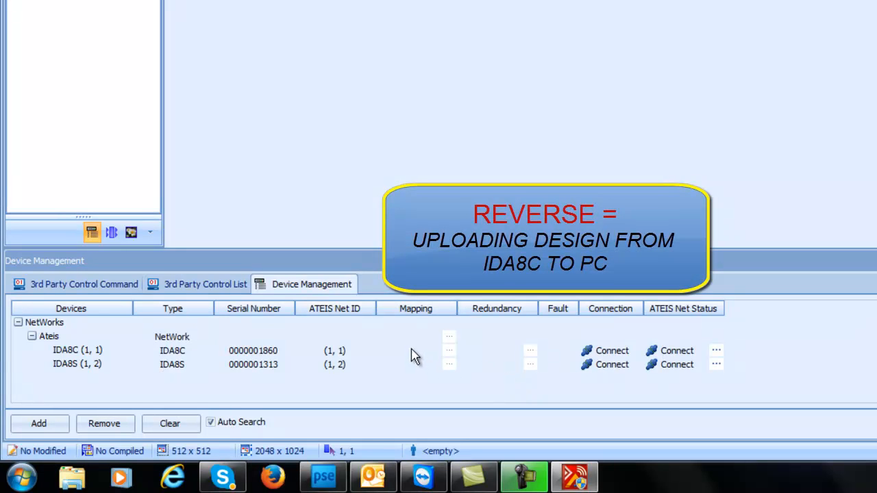
pyautogui.click(77, 351)
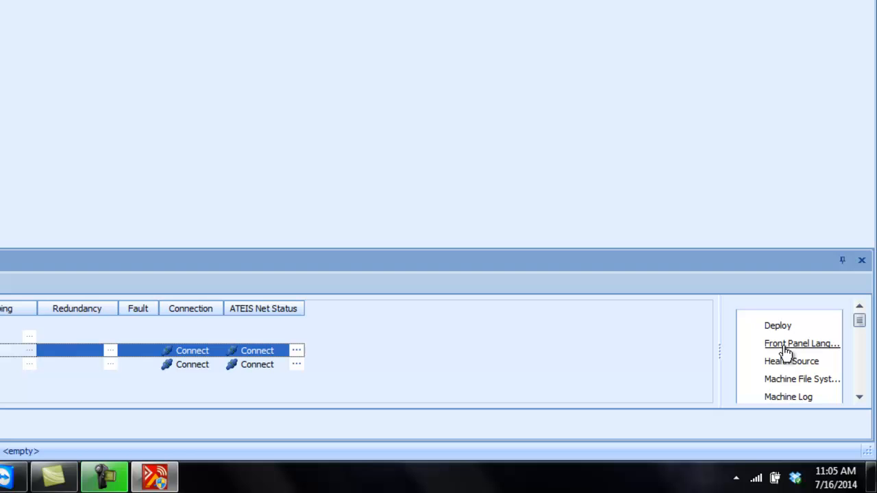
# Reverse the IDA8C unit's design to the PC so it appears in the editor.
pyautogui.click(860, 378)
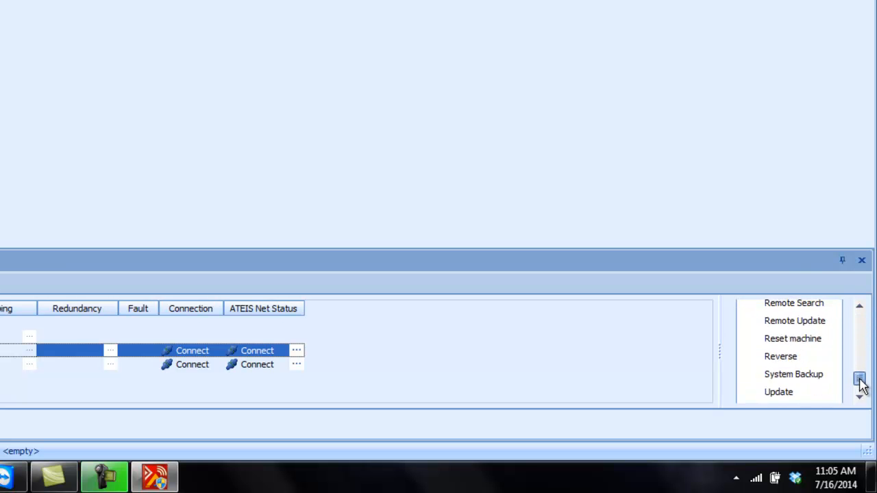
pyautogui.click(859, 381)
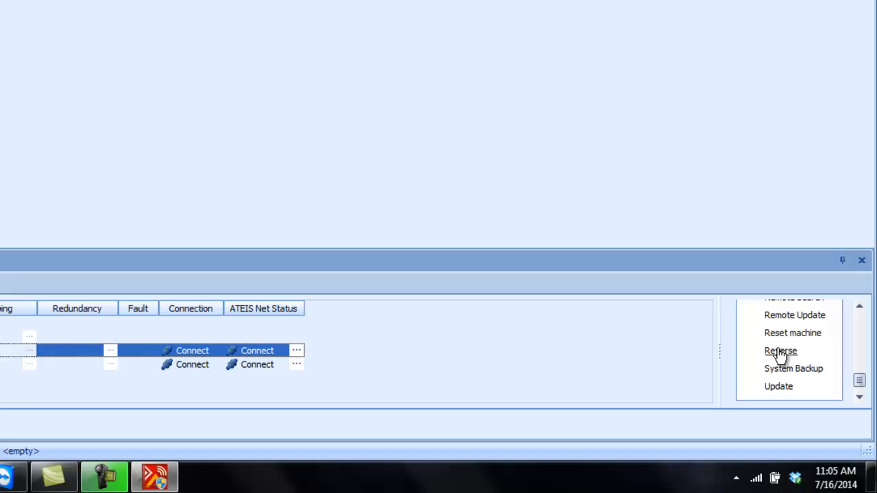
pyautogui.click(781, 351)
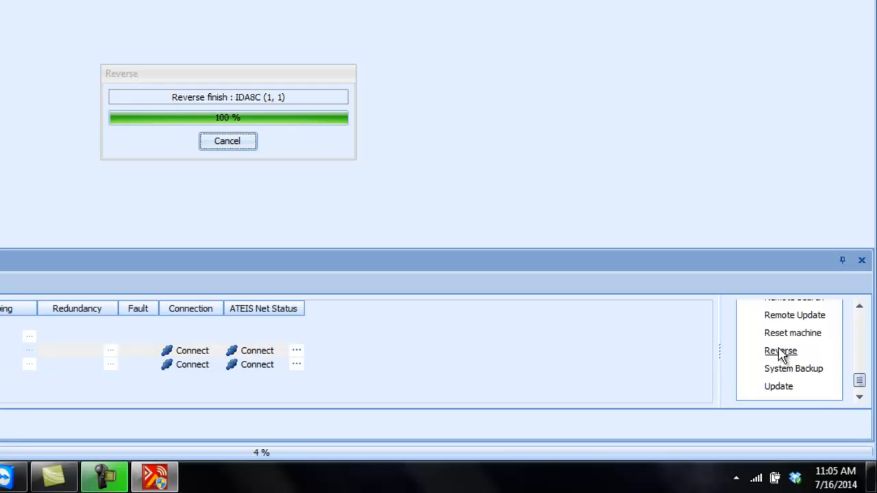
pyautogui.click(781, 351)
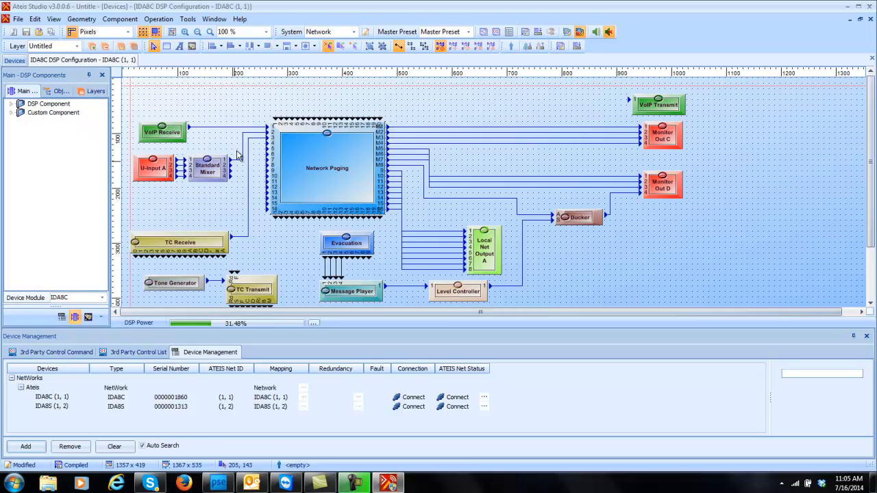
pyautogui.moveTo(404, 310)
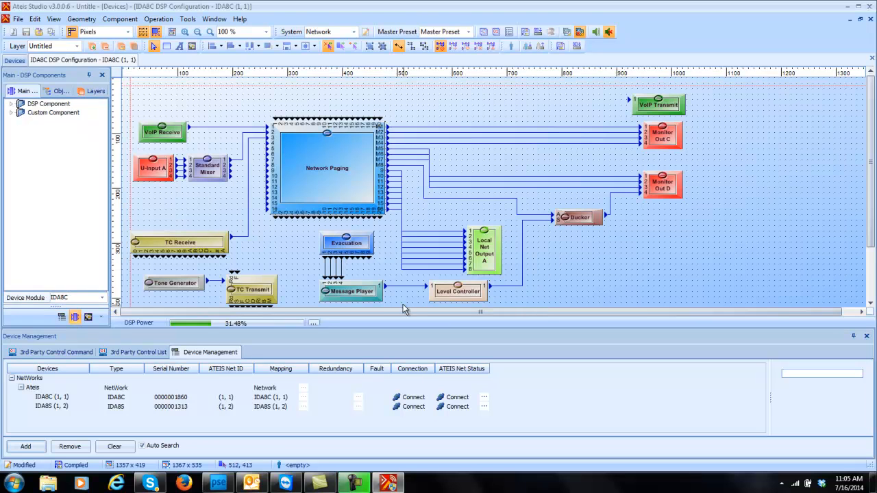
pyautogui.moveTo(295, 410)
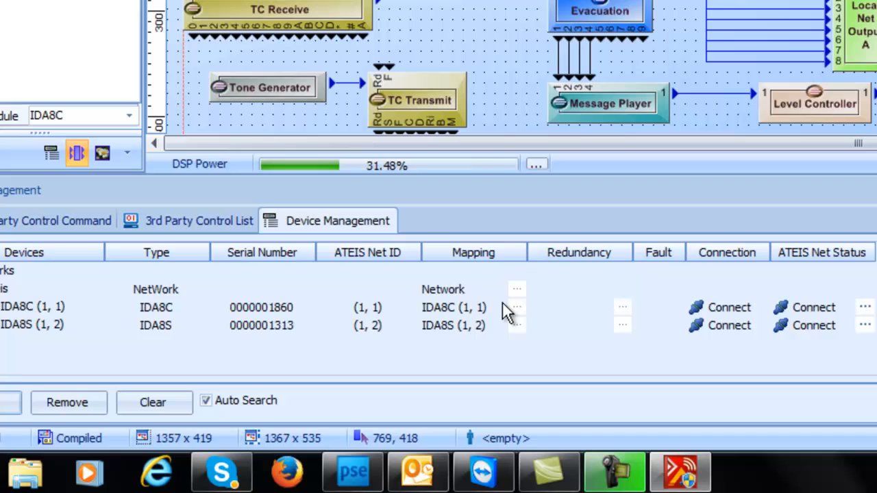
pyautogui.moveTo(488, 110)
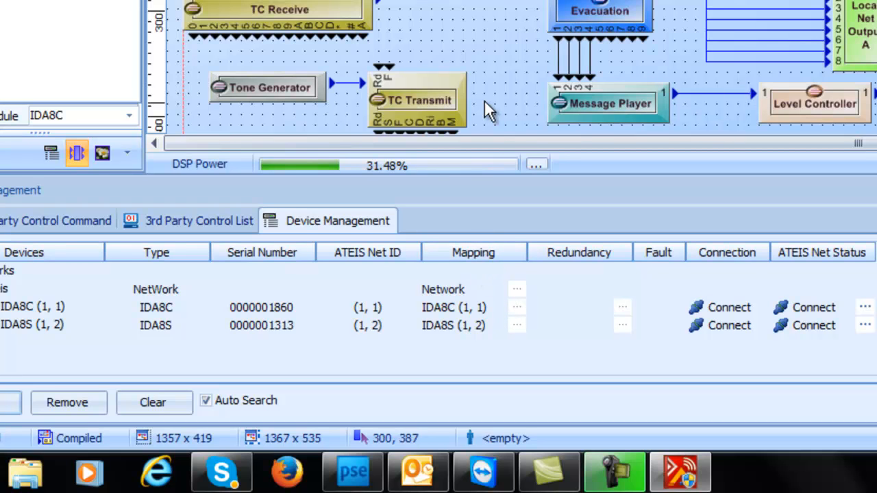
pyautogui.moveTo(477, 316)
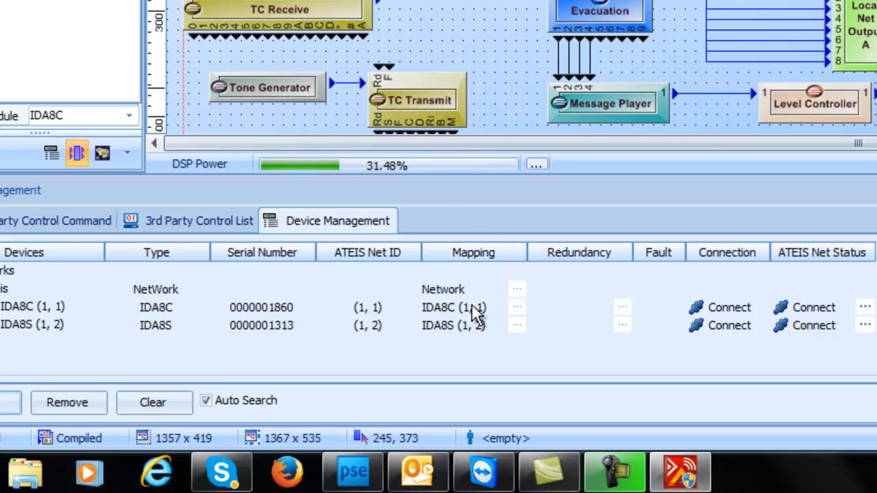
pyautogui.moveTo(496, 315)
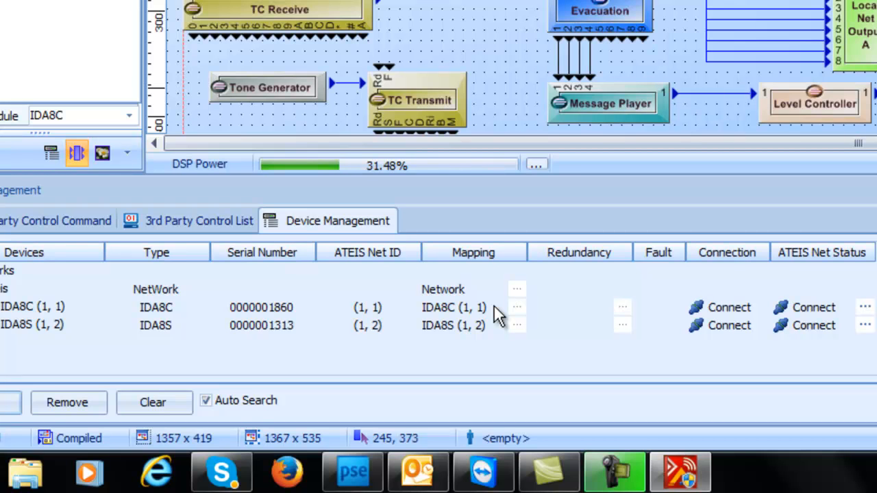
pyautogui.moveTo(482, 340)
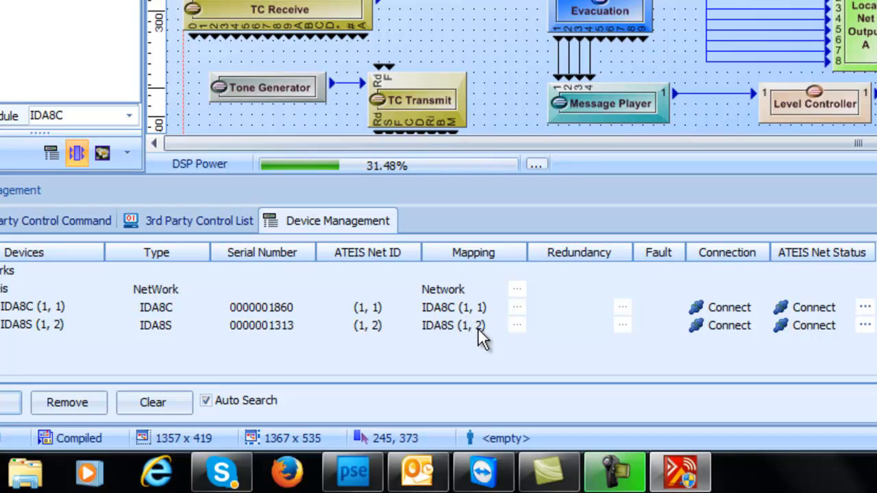
pyautogui.moveTo(487, 345)
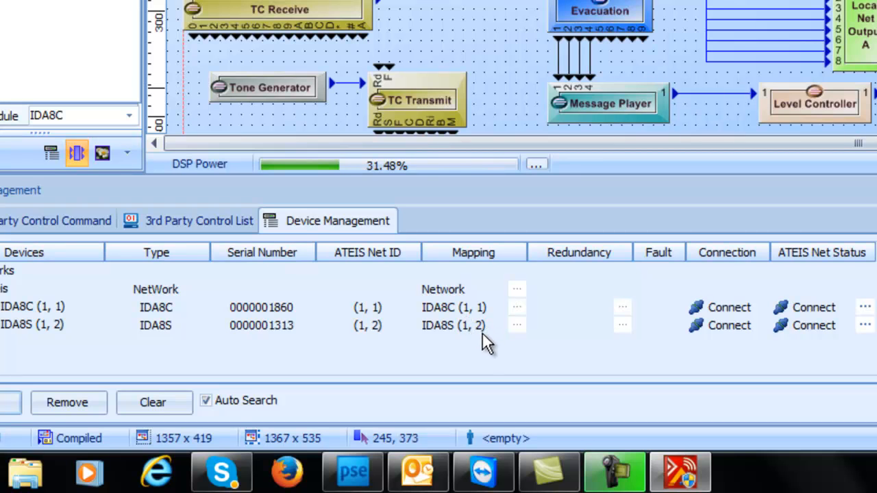
pyautogui.moveTo(486, 343)
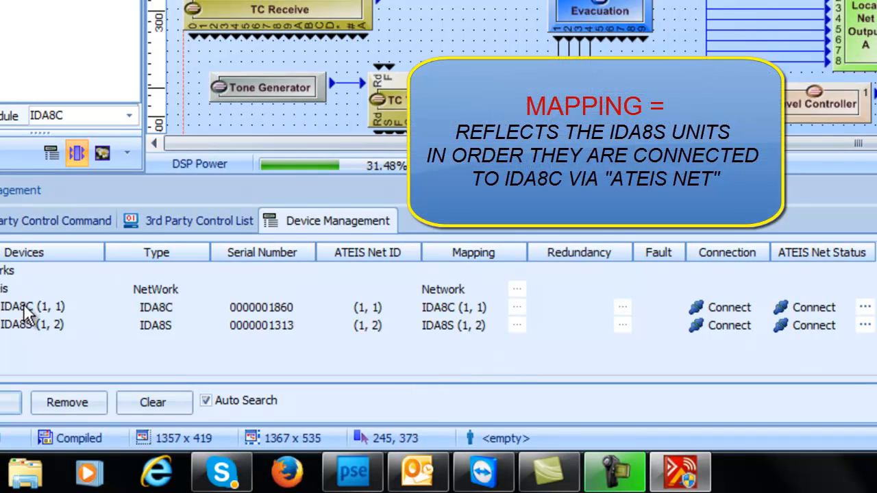
pyautogui.moveTo(66, 359)
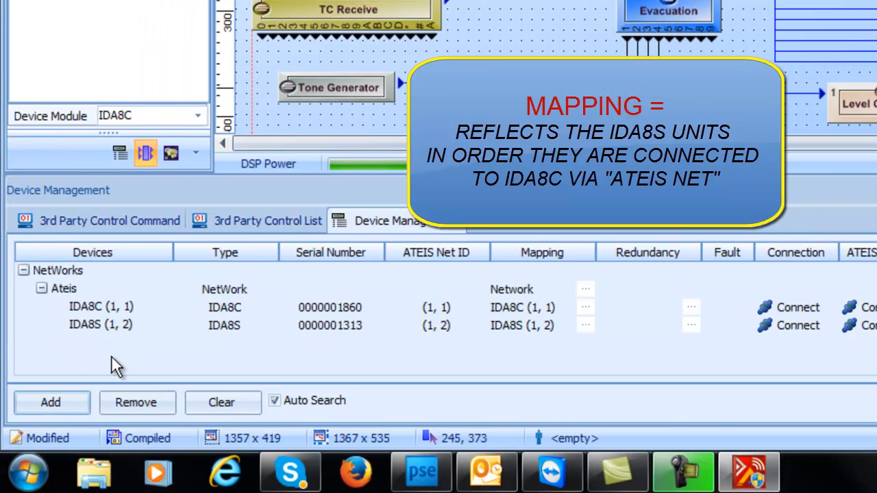
pyautogui.moveTo(537, 317)
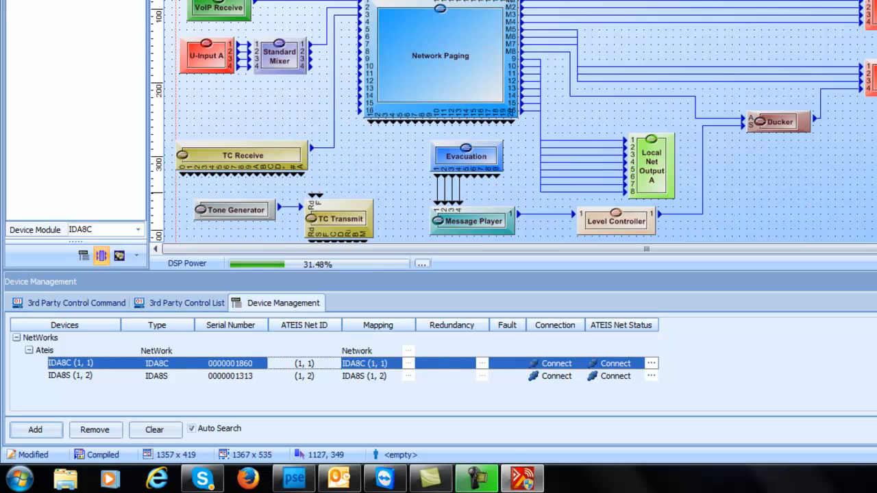
pyautogui.moveTo(847, 193)
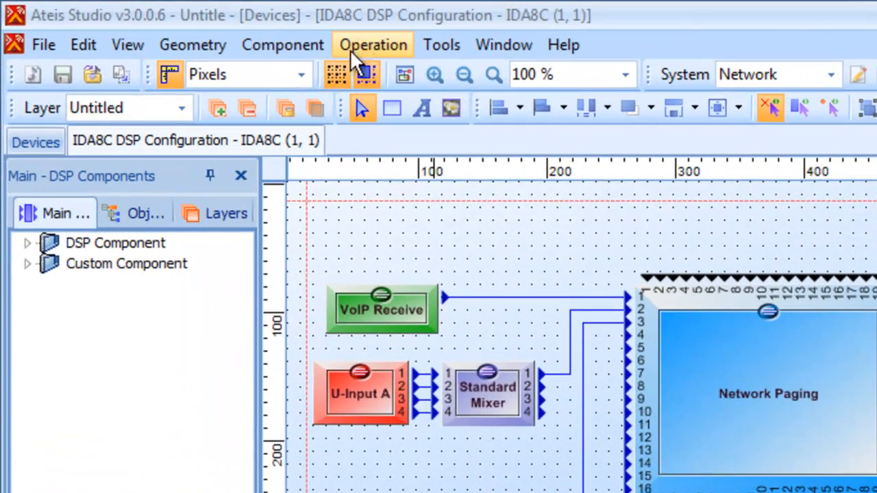
# Run Operation > Compile All on the IDA8C design to check for errors.
pyautogui.click(373, 44)
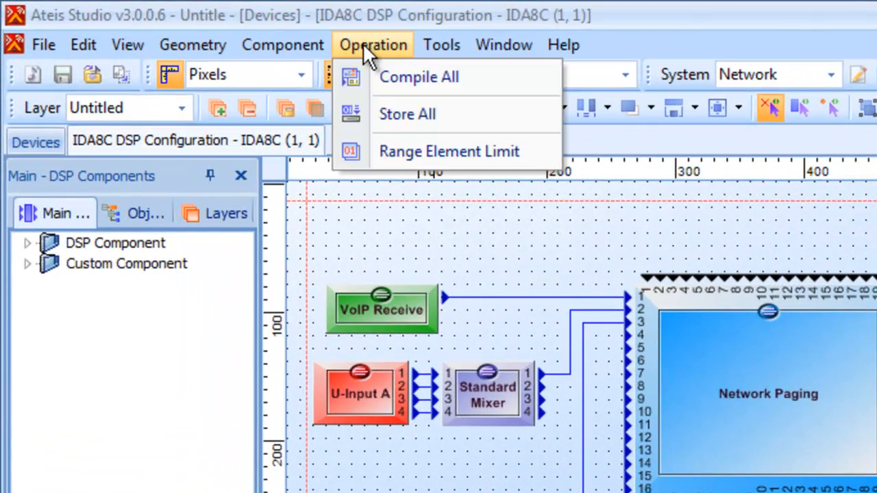
pyautogui.click(419, 77)
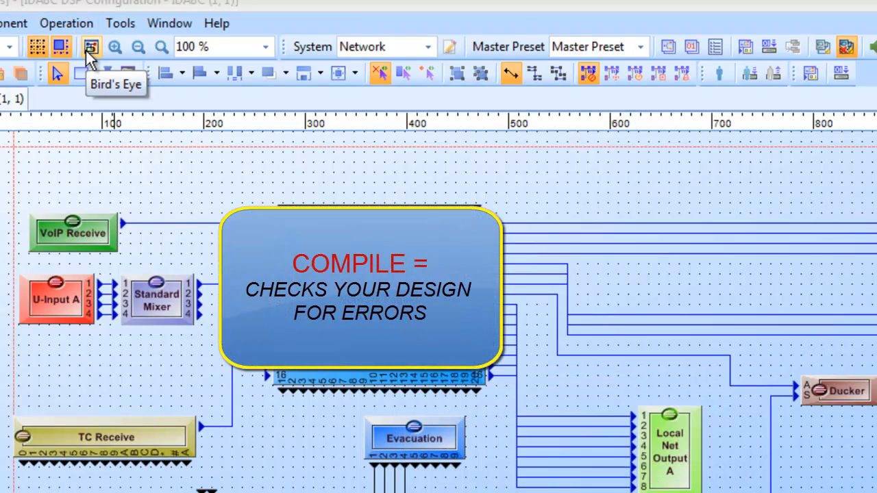
pyautogui.moveTo(346, 480)
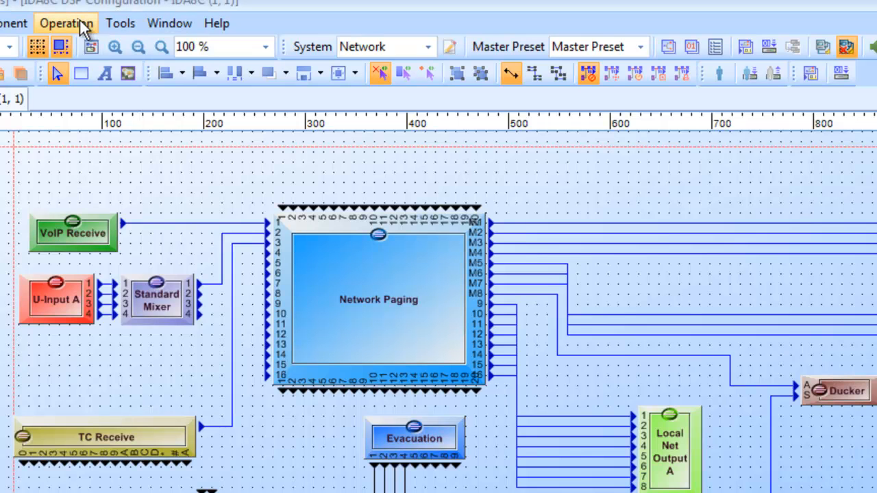
# Store All to IDA8C and IDA8S, answering Yes to audio on after store and Yes to go online.
pyautogui.click(66, 22)
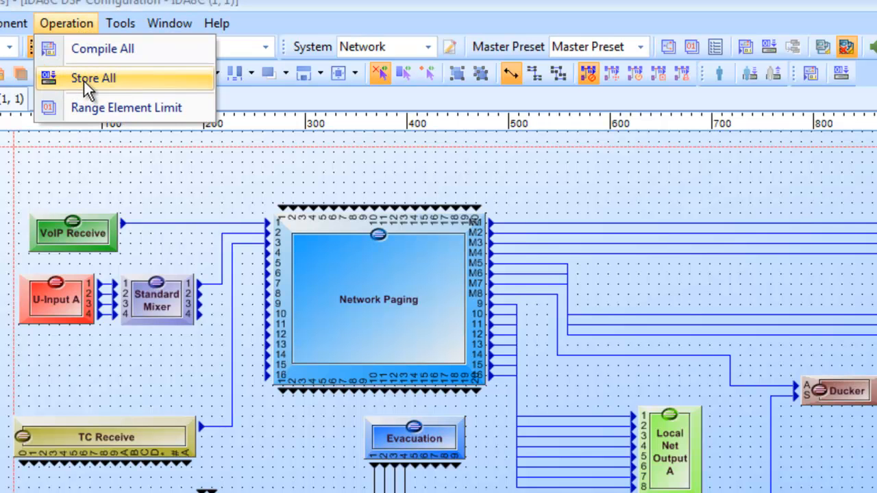
pyautogui.click(93, 77)
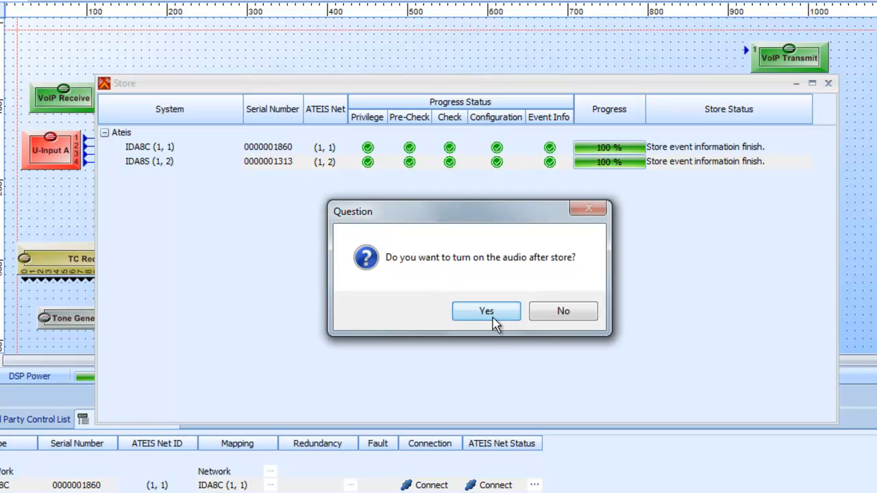
pyautogui.click(485, 311)
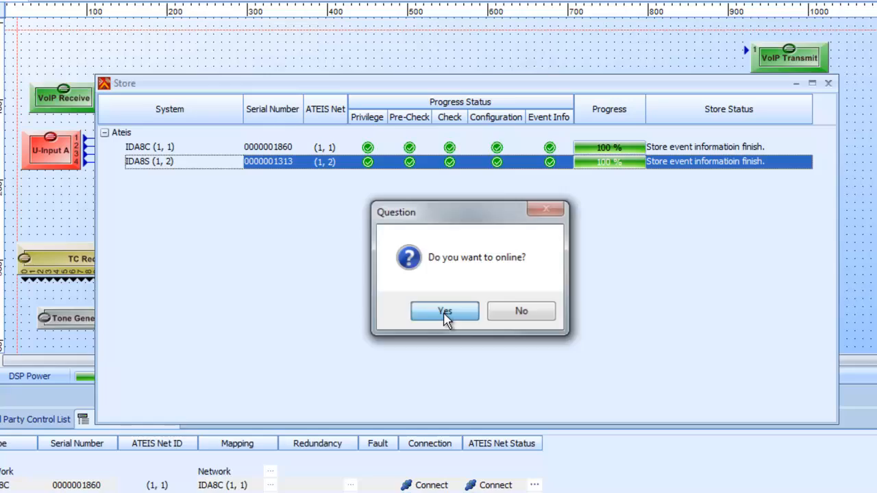
pyautogui.click(444, 311)
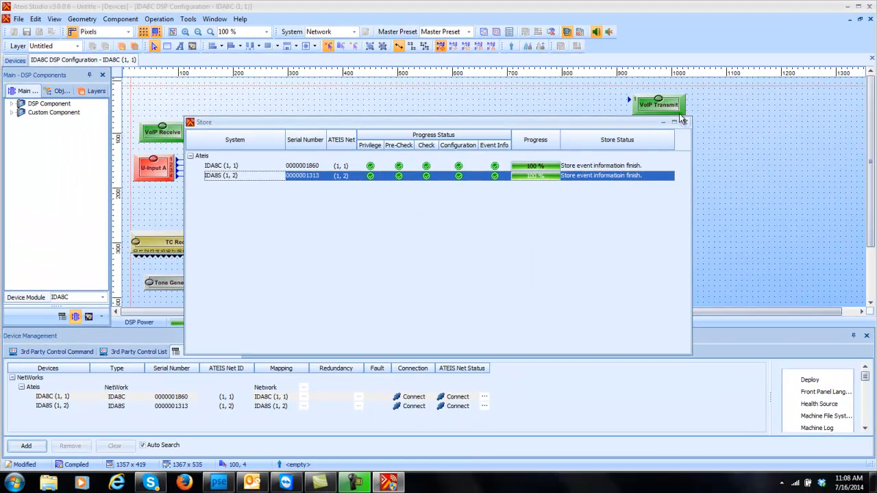
# Close the Store results window showing both units connected.
pyautogui.click(682, 122)
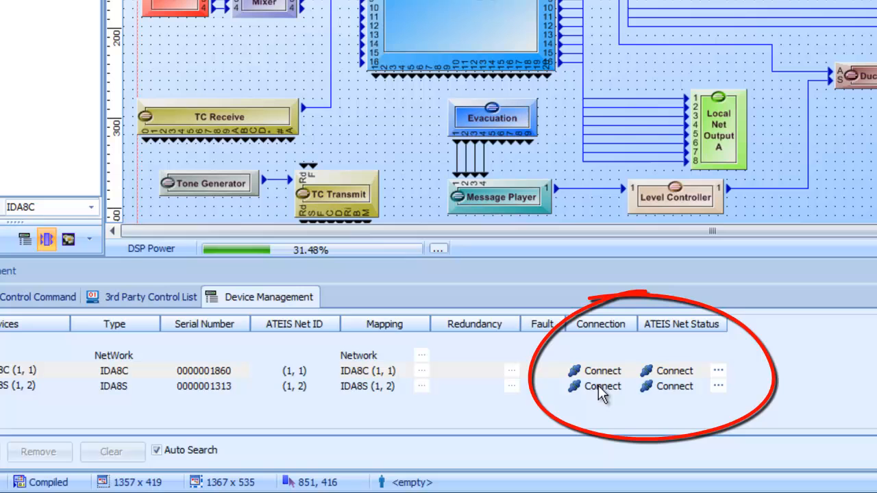
pyautogui.moveTo(693, 351)
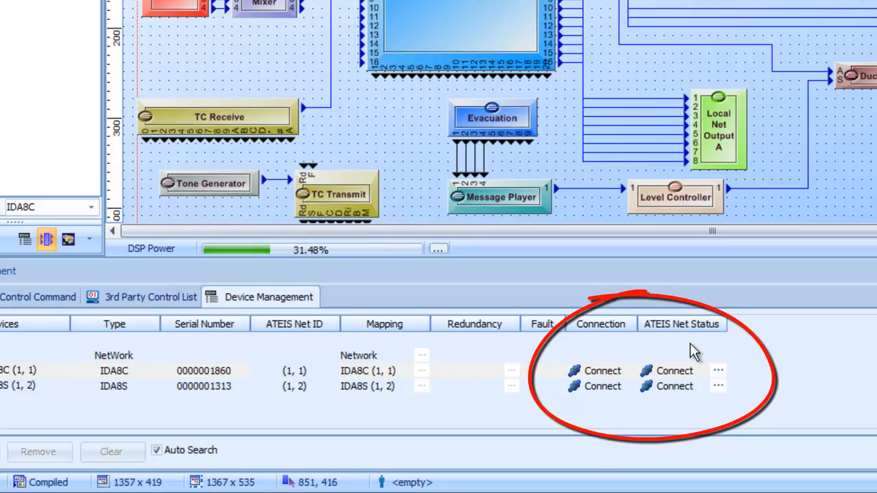
pyautogui.moveTo(683, 348)
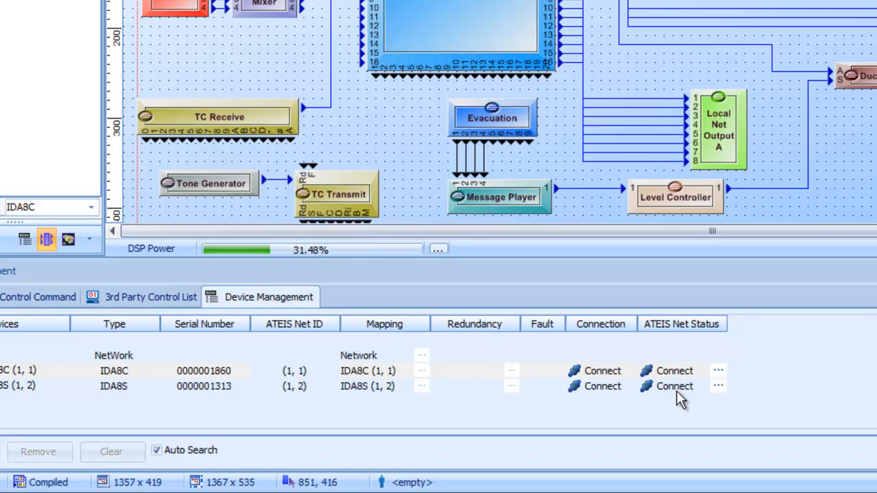
pyautogui.moveTo(630, 395)
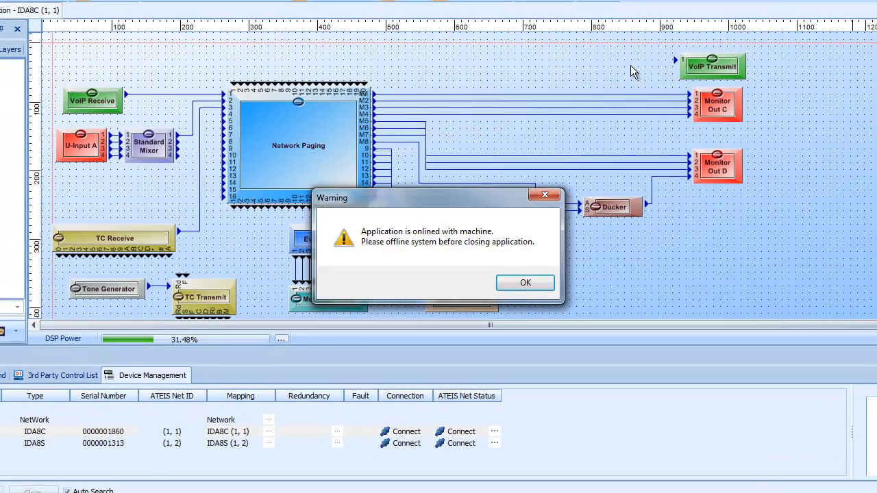
# Dismiss the online warning and save the configuration as DEMO IDA8, replacing the existing file.
pyautogui.click(525, 283)
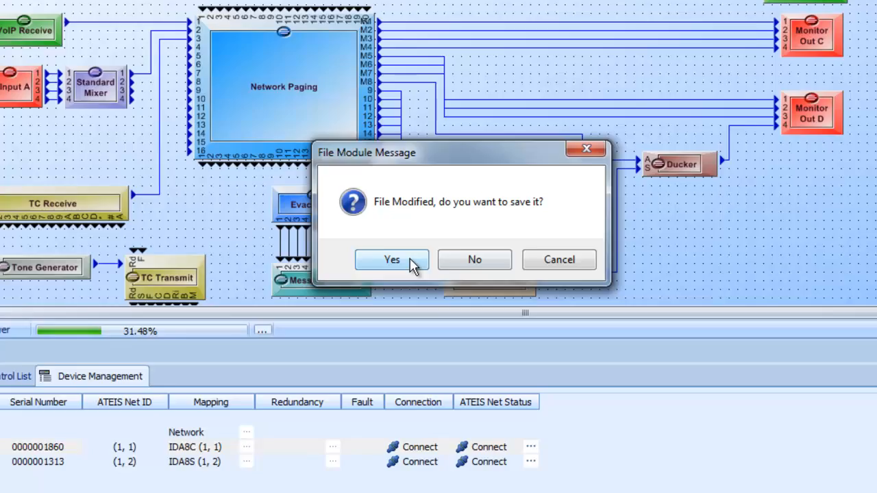
pyautogui.click(392, 259)
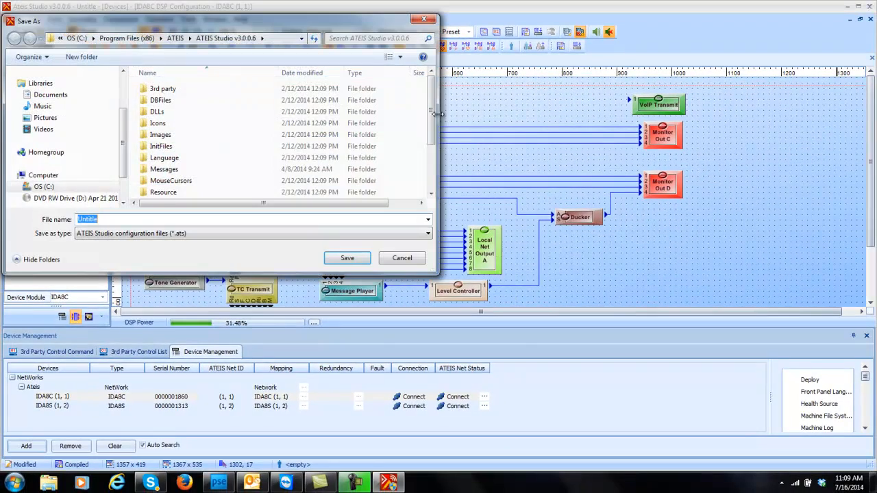
pyautogui.scroll(-3)
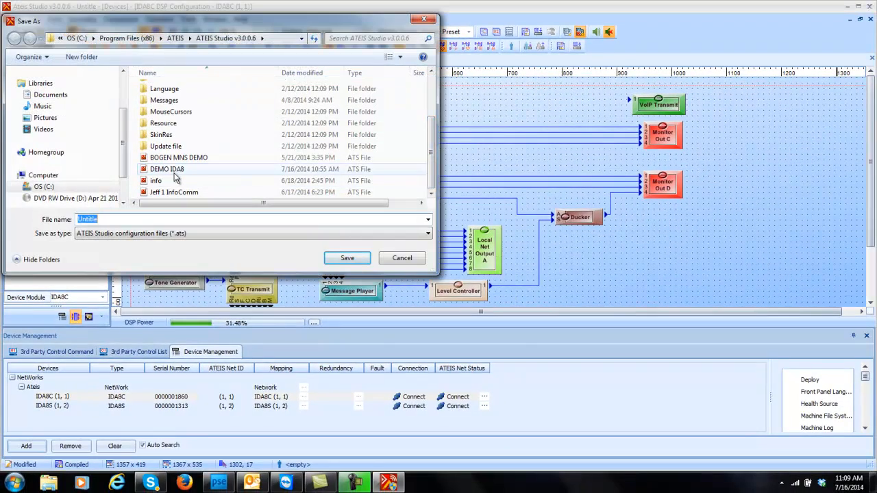
pyautogui.click(346, 258)
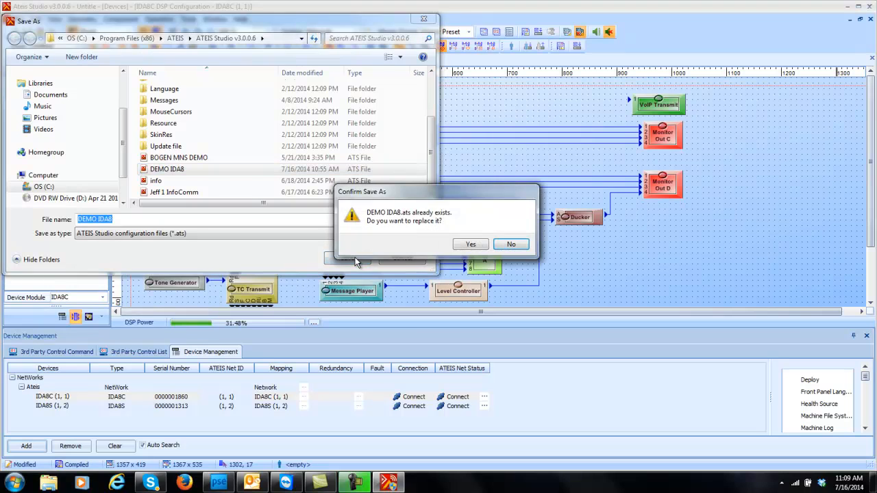
pyautogui.click(470, 244)
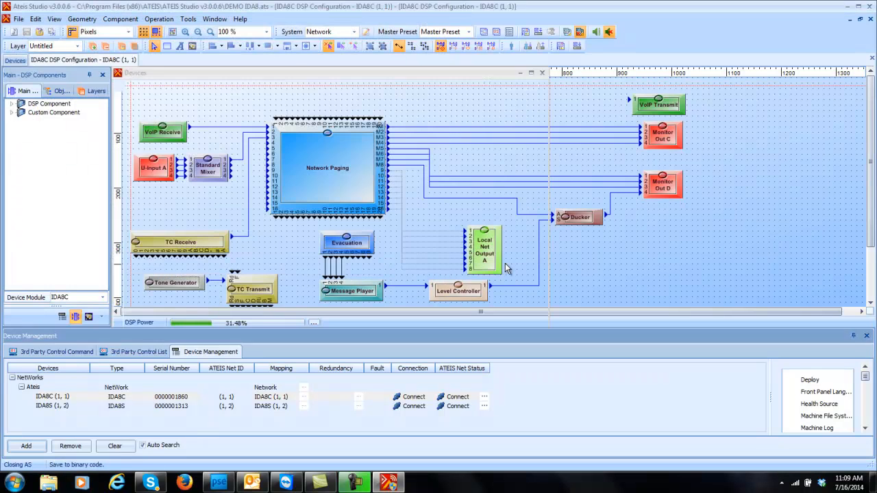